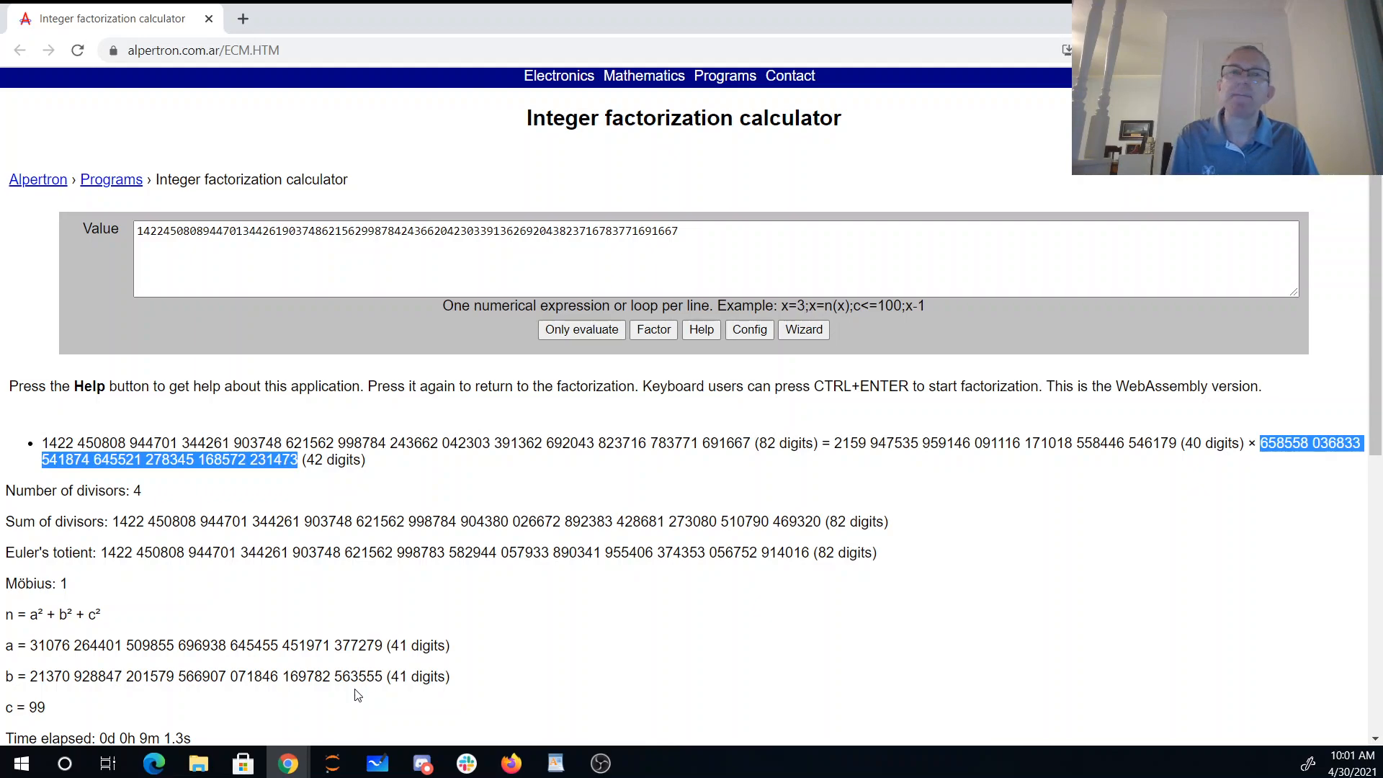
mouse_move(919, 441)
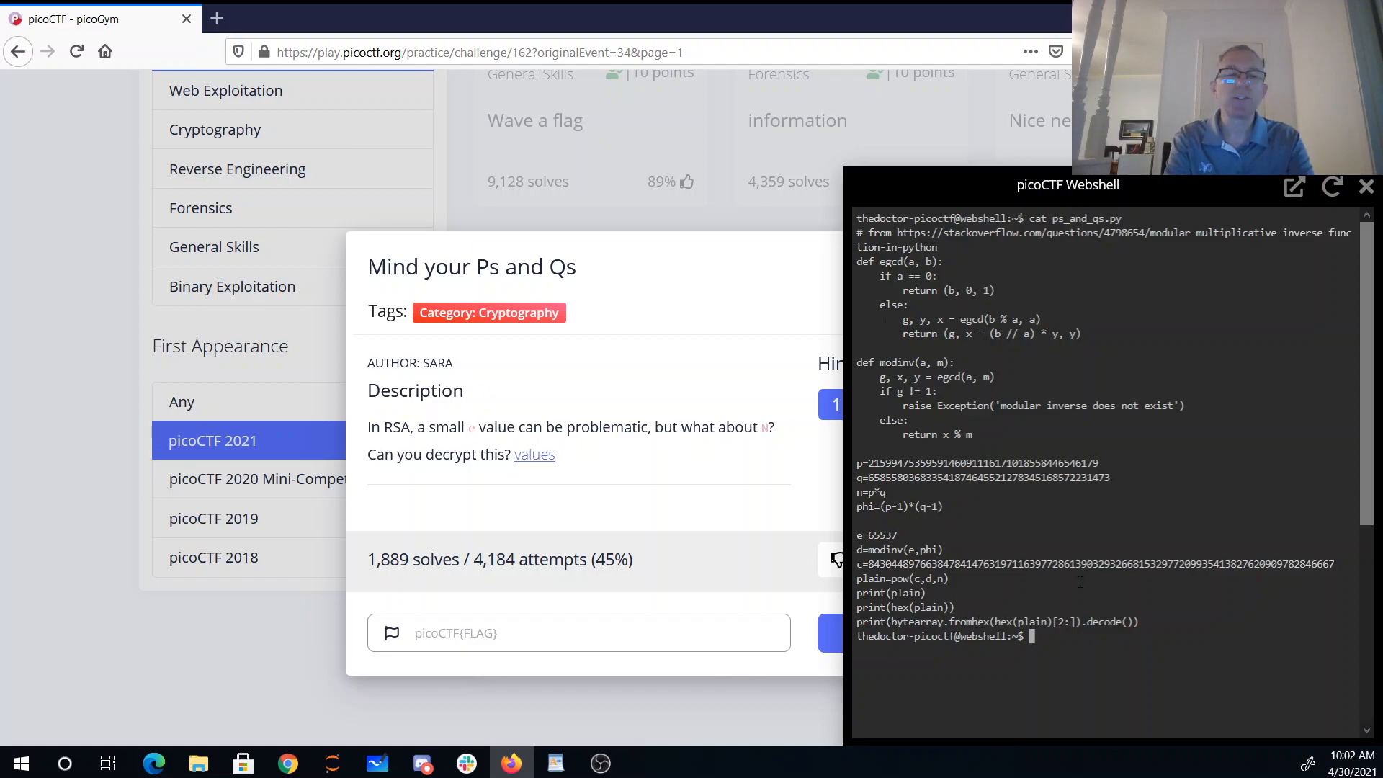
text(python ps_and_qs.py)
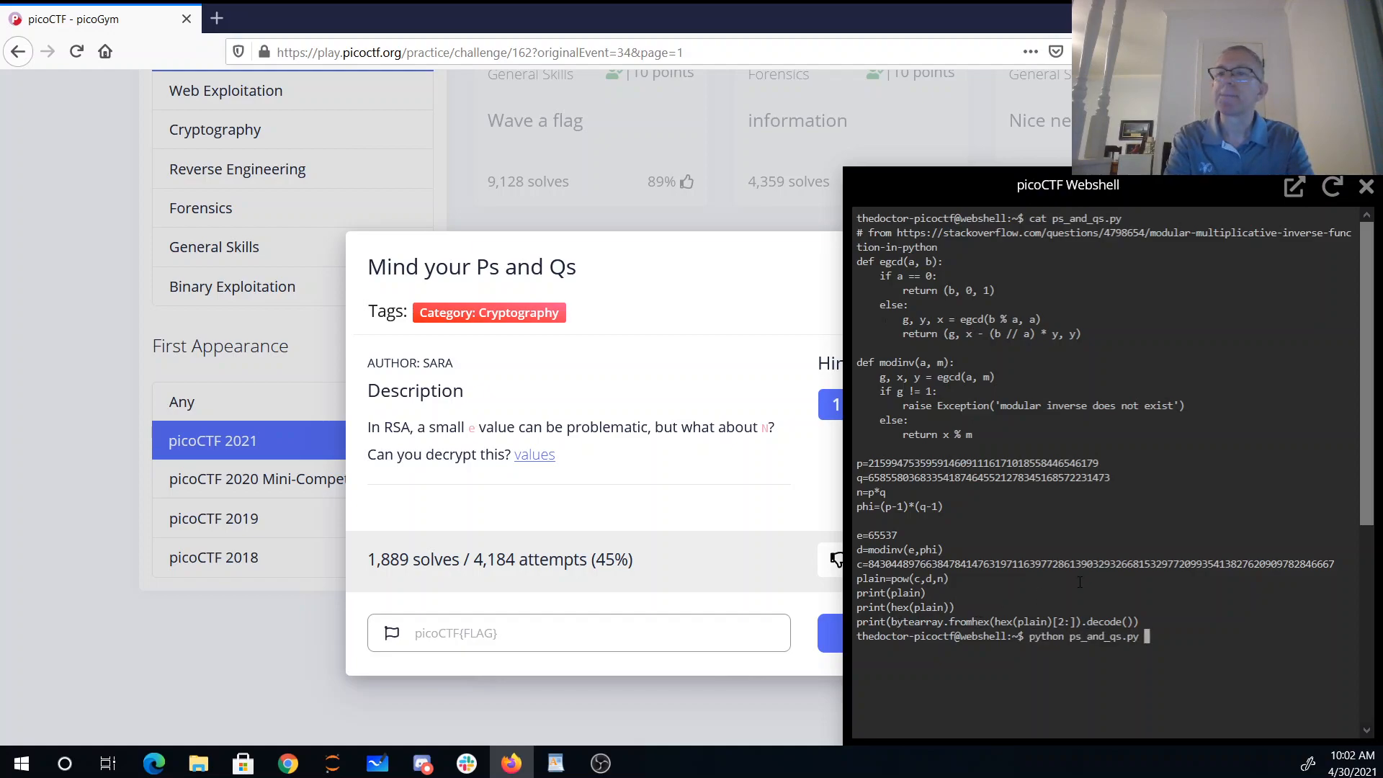